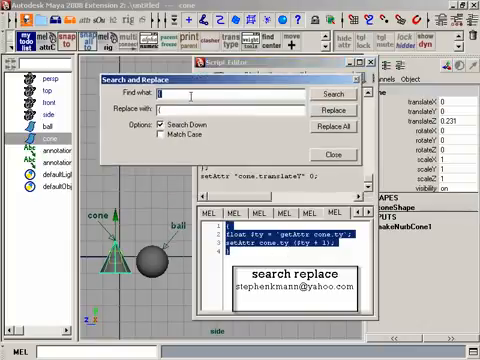
text(ty)
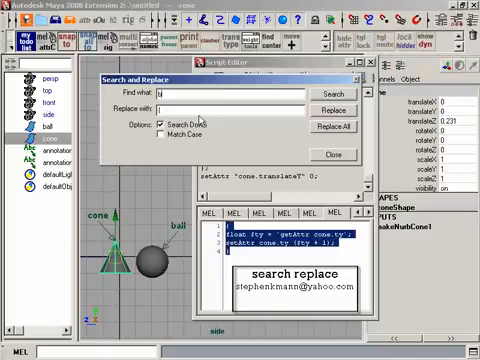
text(cd)
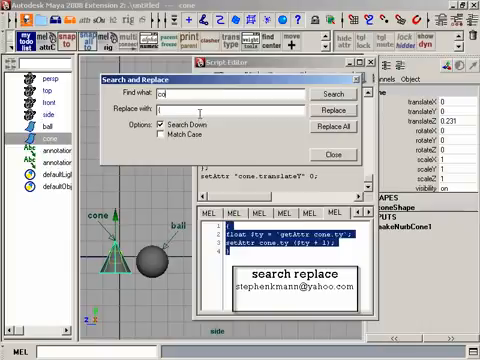